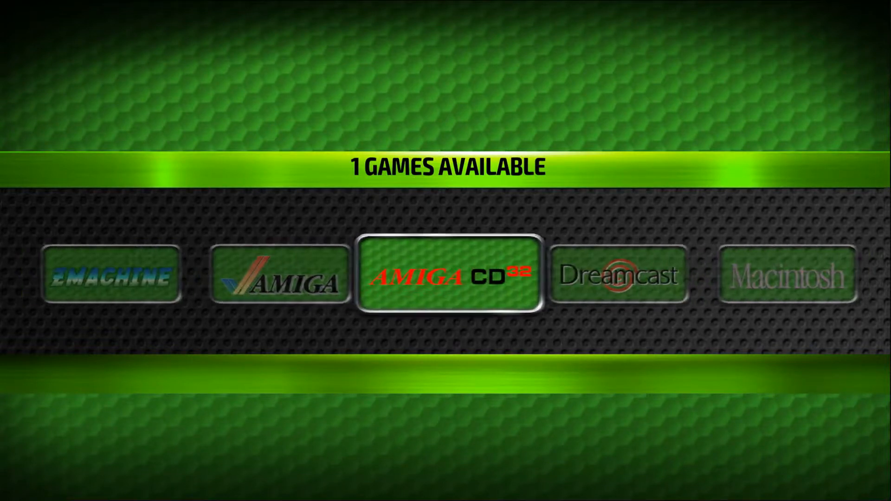
- Enter the RetroArena tools and run NETWORK: SHOW IP to display the device's address
left_click(446, 275)
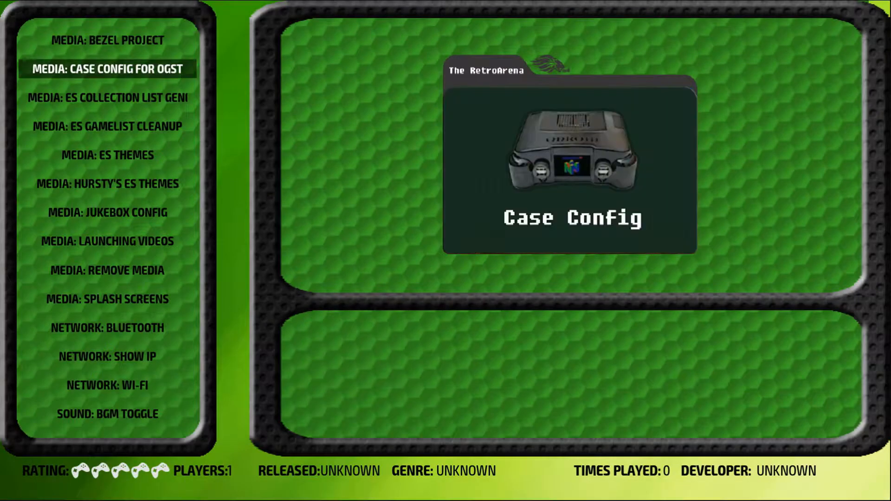
scroll("down", 3)
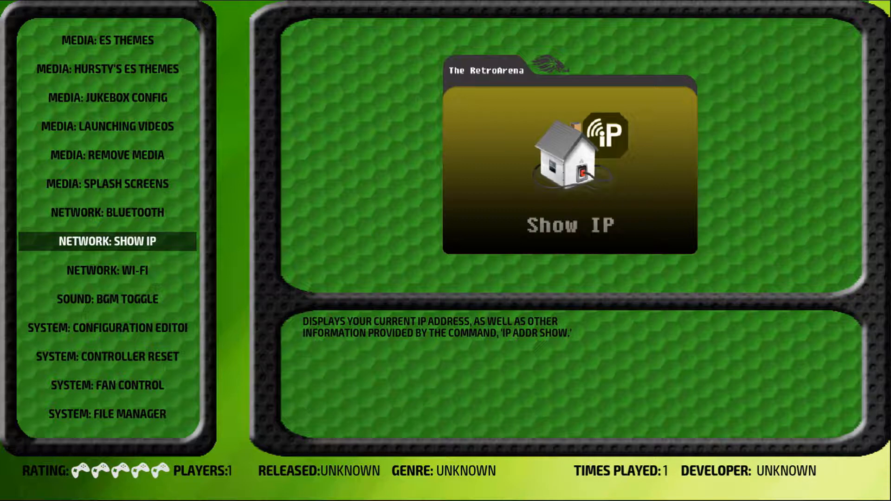
left_click(106, 241)
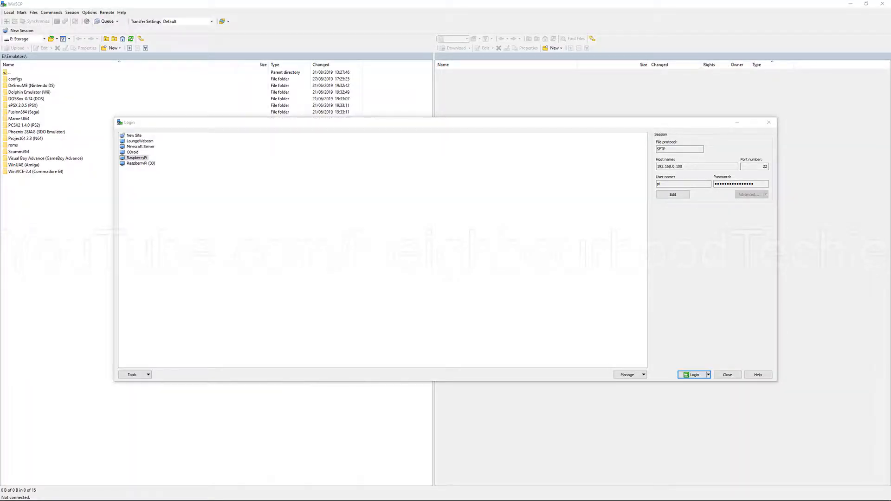
mouse_move(470, 162)
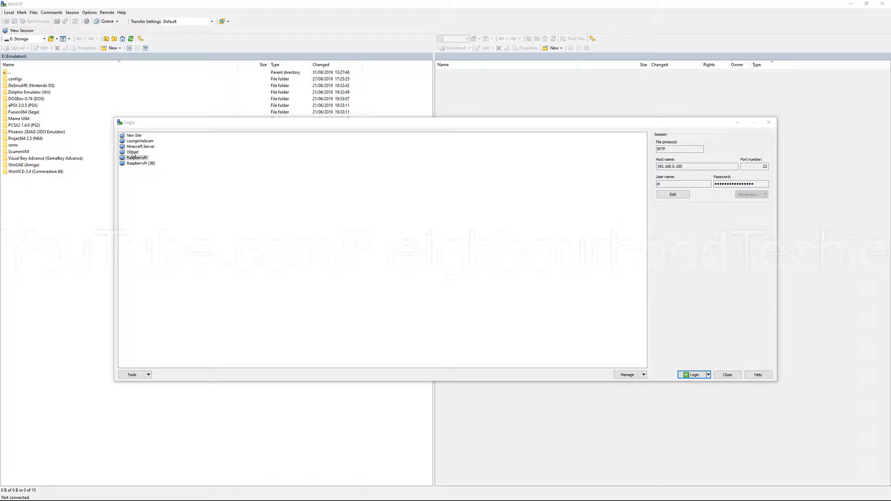
- Log in to the saved ODroid SFTP site in WinSCP
left_click(132, 152)
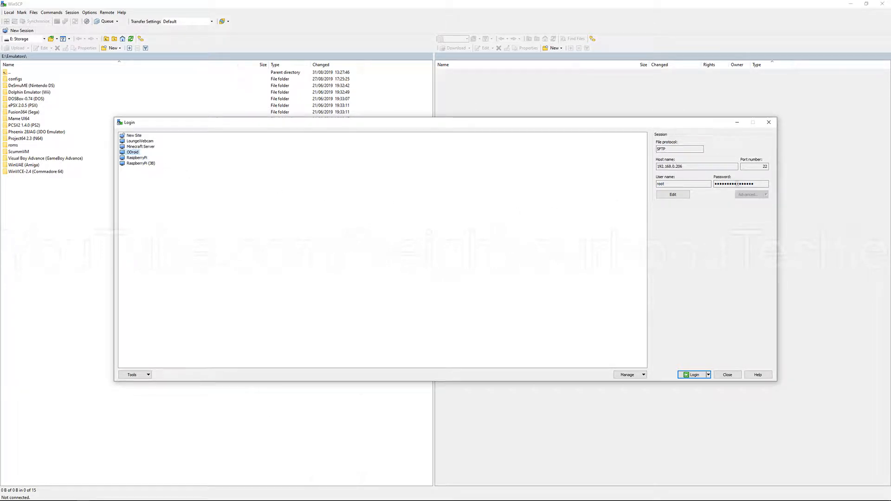
left_click(137, 157)
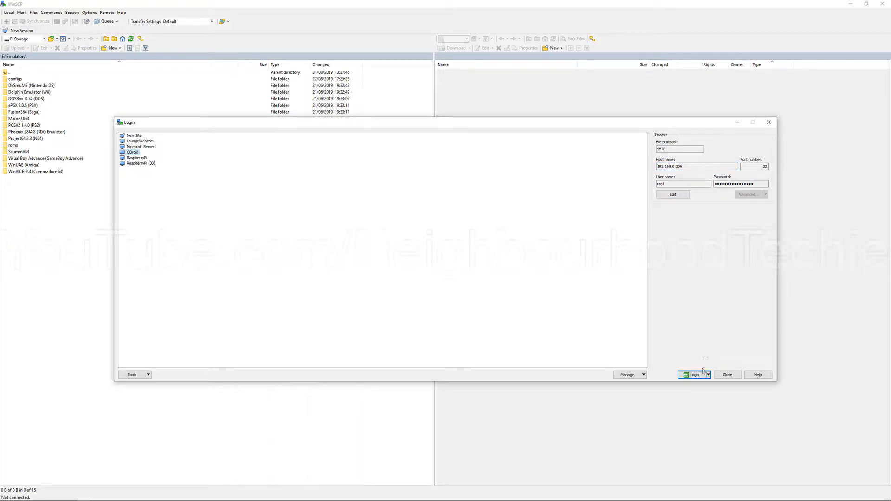
left_click(692, 375)
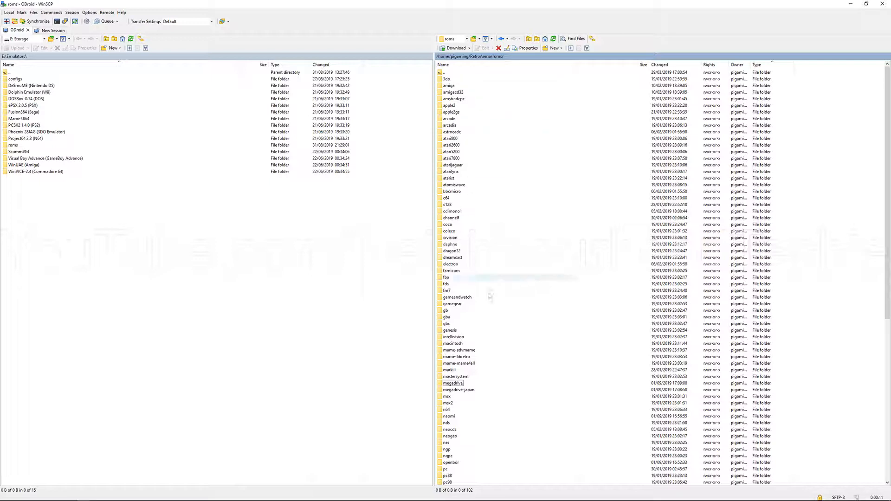
- Open the remote megadrive ROM folder, then create and open a local E:\Test folder
left_click(455, 376)
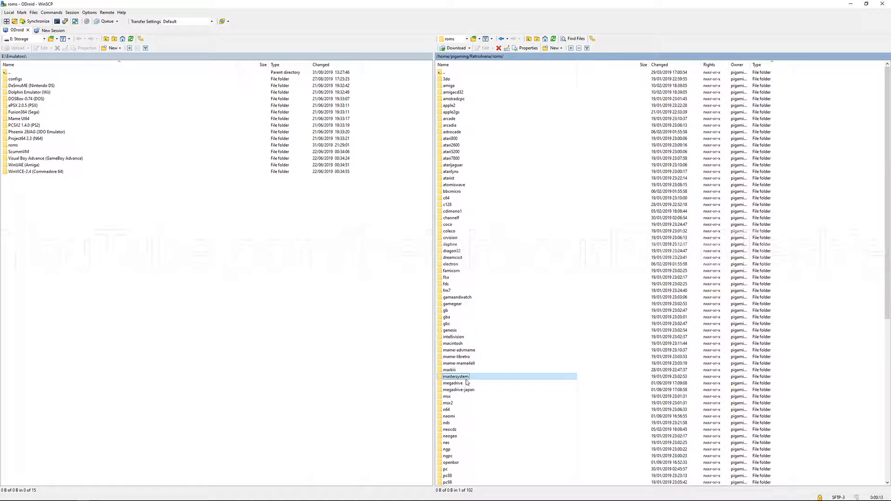
double_click(451, 383)
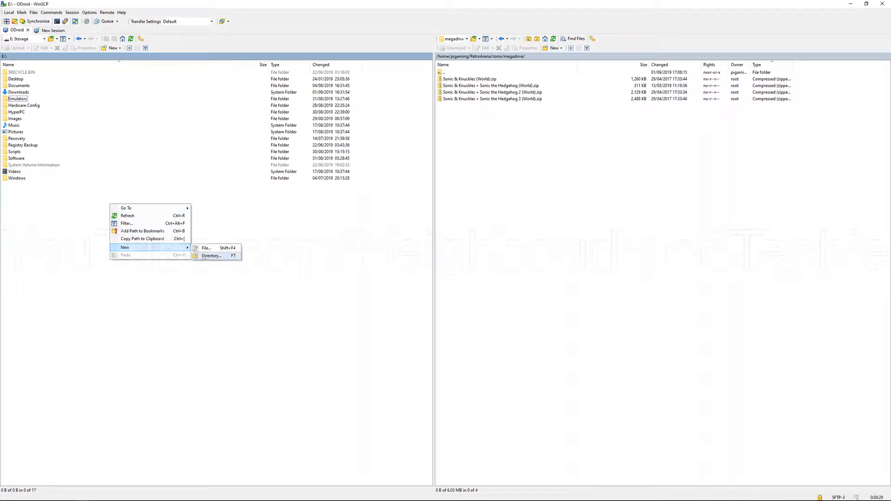
left_click(211, 256)
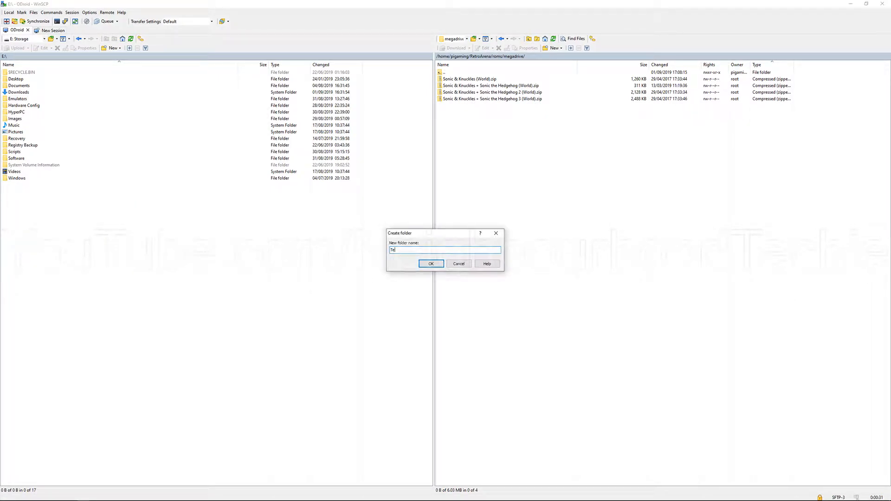
left_click(430, 263)
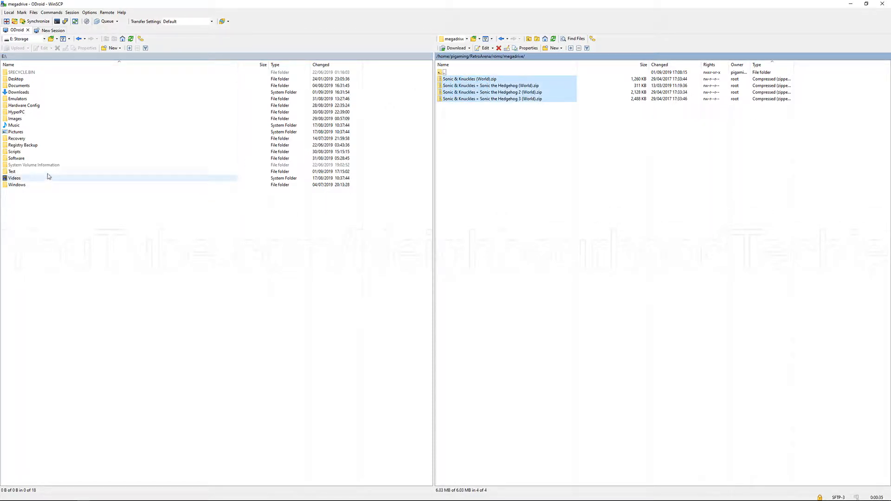
left_click(12, 171)
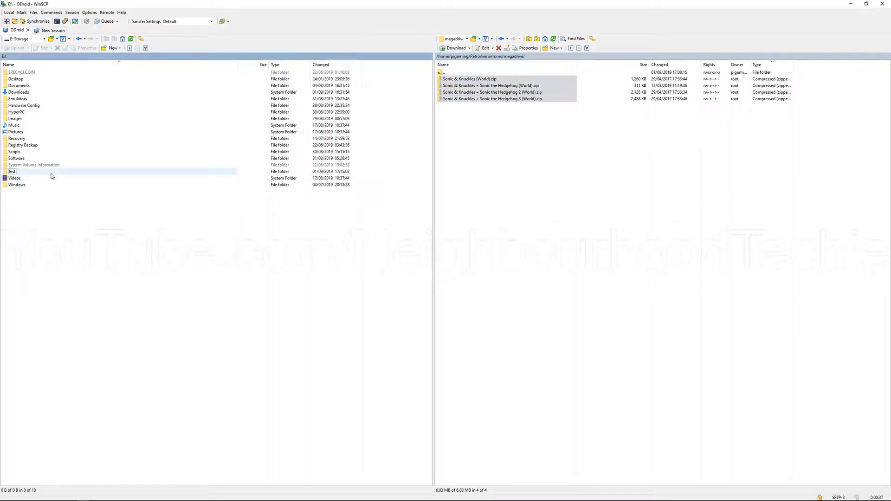
double_click(11, 171)
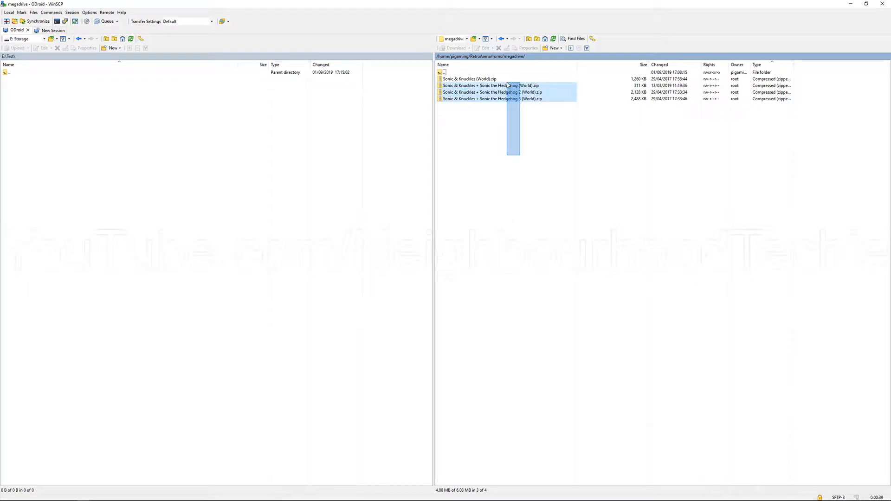
- Download the four Sonic ROM zips into E:\Test as a background transfer
right_click(488, 85)
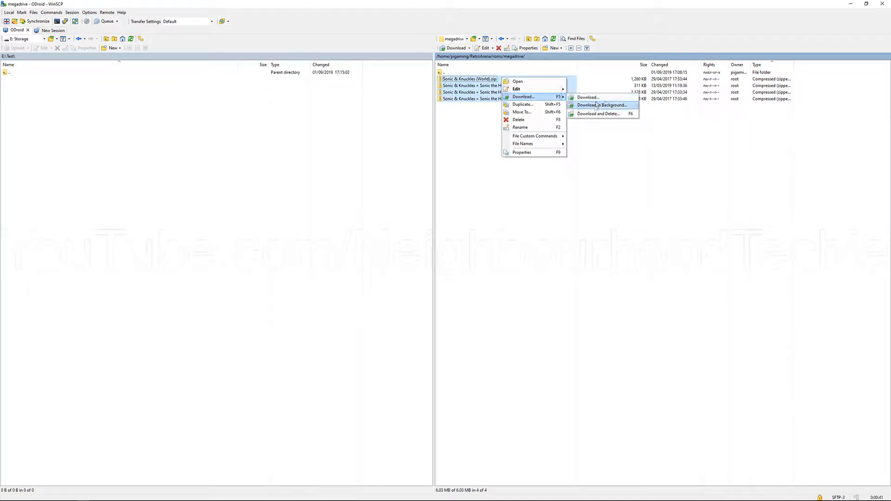
left_click(600, 105)
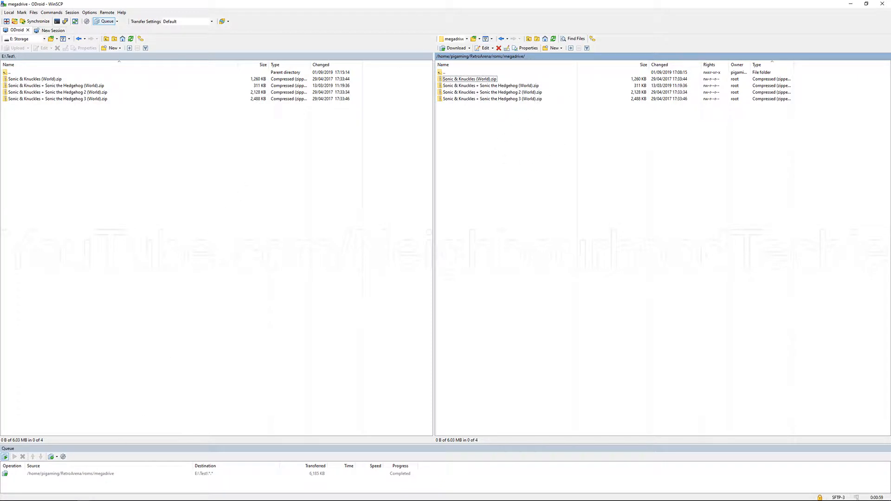
left_click(5, 496)
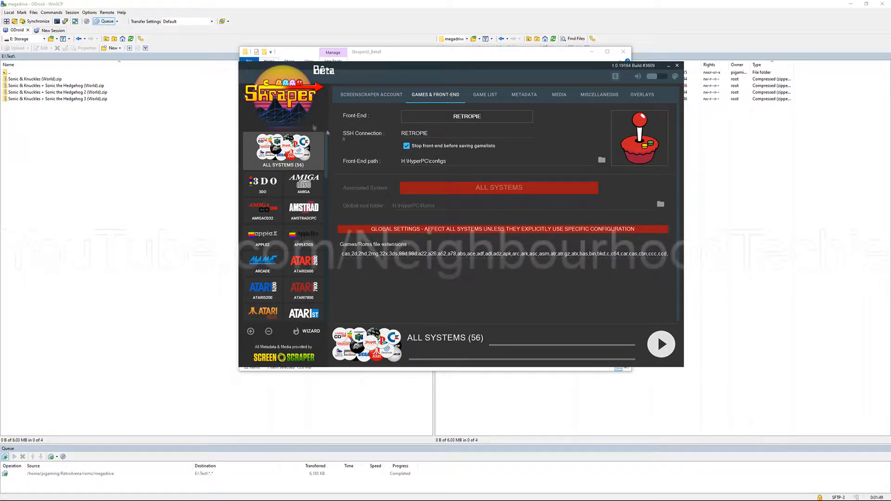
mouse_move(304, 199)
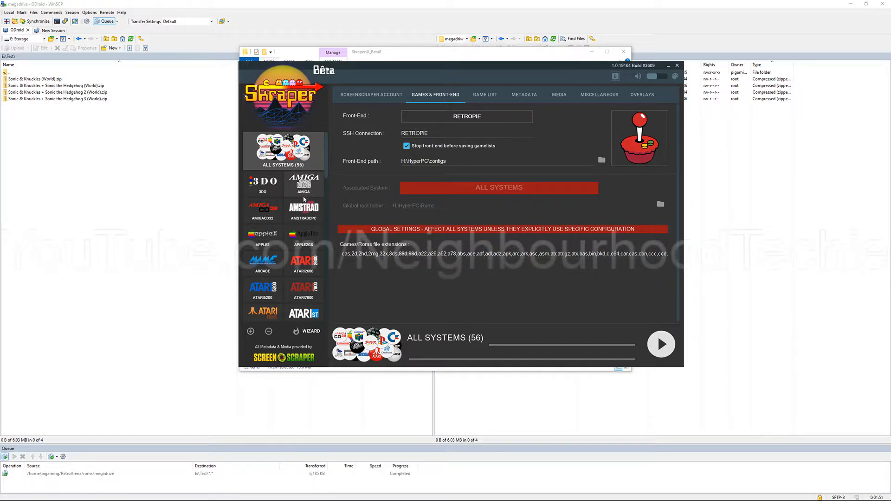
- Rename Skraper's megadrive entry to TEST with its roms folder set to E:\Test
scroll("down", 3)
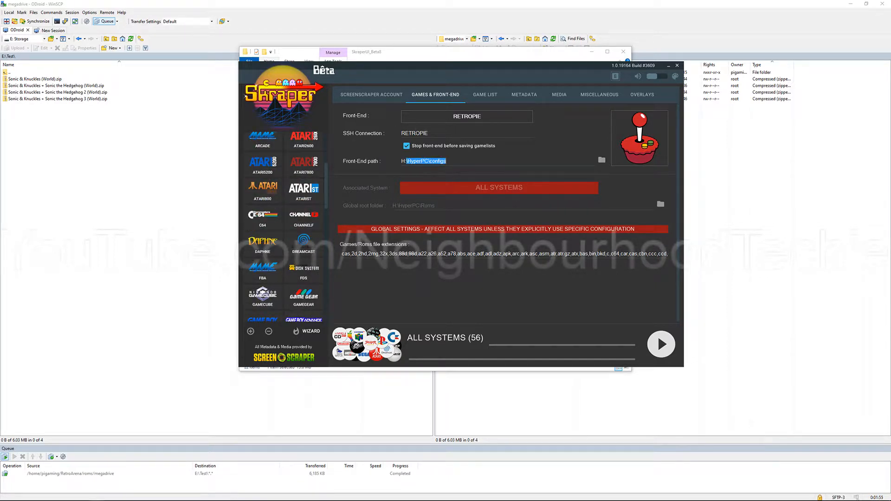
mouse_move(412, 170)
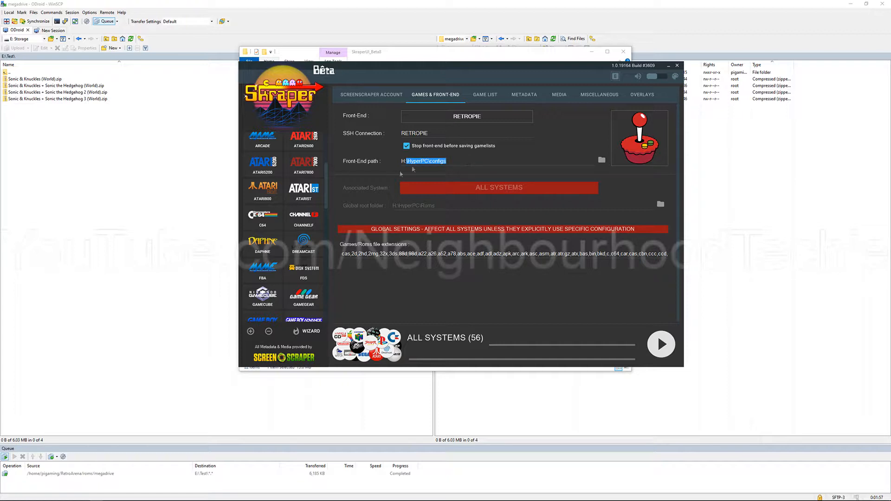
scroll("down", 3)
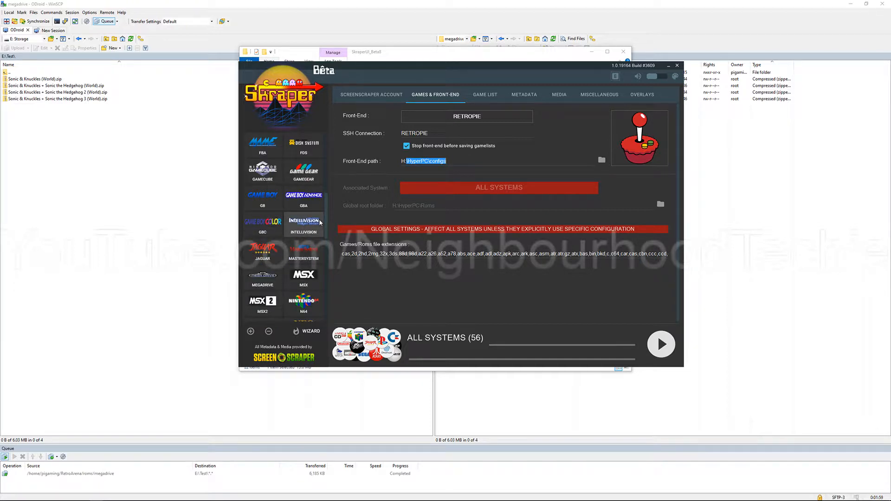
scroll("down", 3)
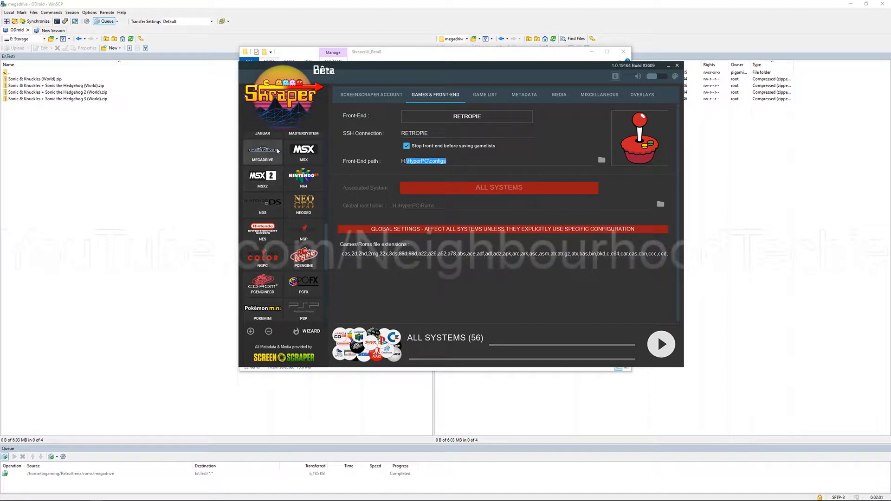
left_click(262, 152)
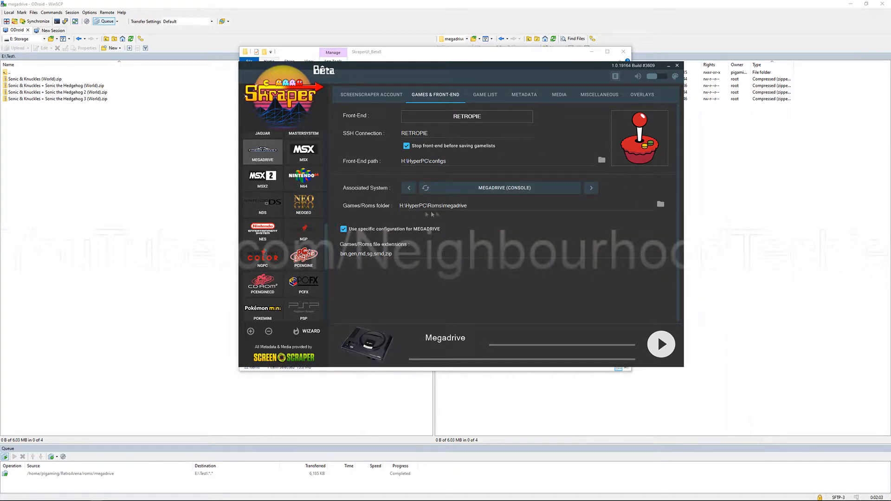
left_click(660, 203)
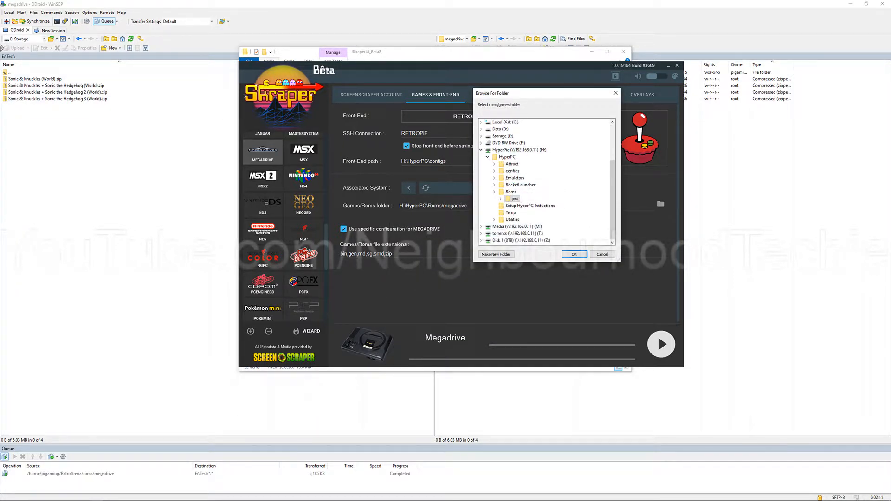
mouse_move(506, 142)
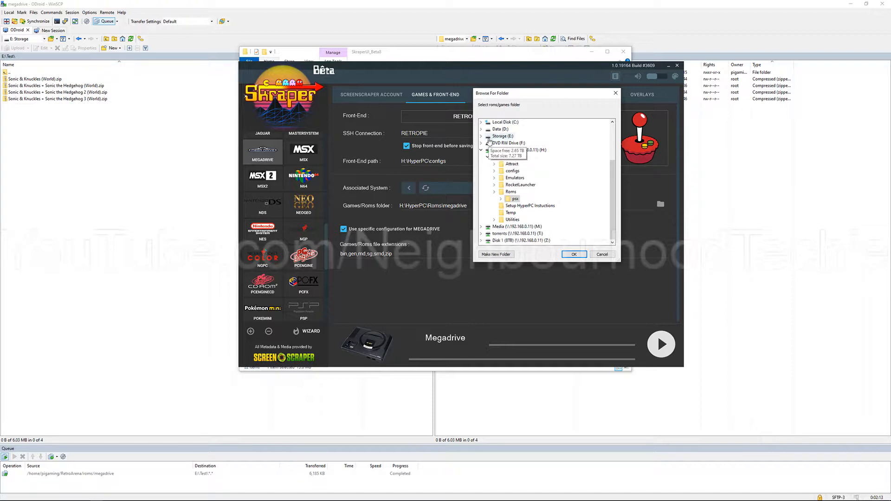
left_click(481, 129)
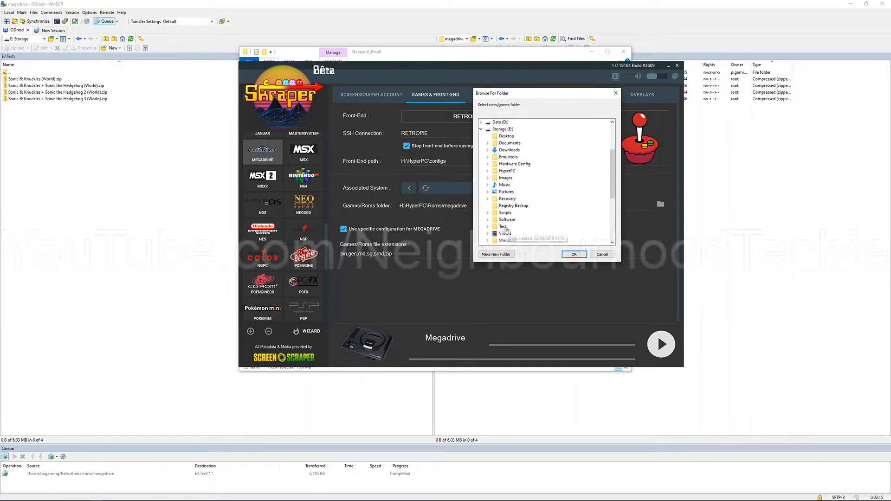
left_click(573, 254)
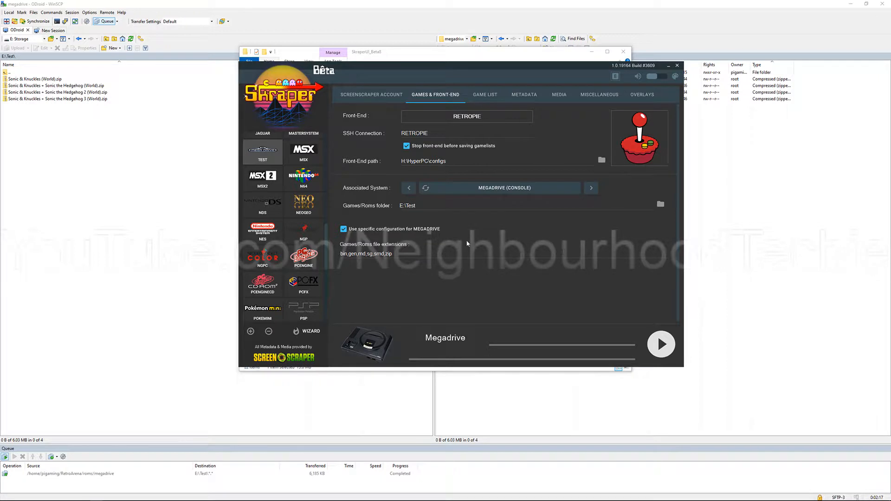
- Enable the Megadrive-specific configuration on the Media settings tab
left_click(523, 94)
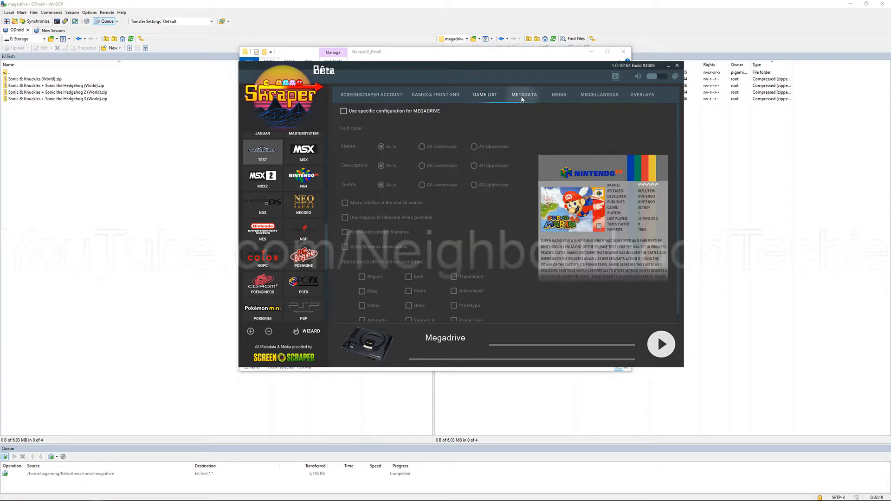
left_click(558, 94)
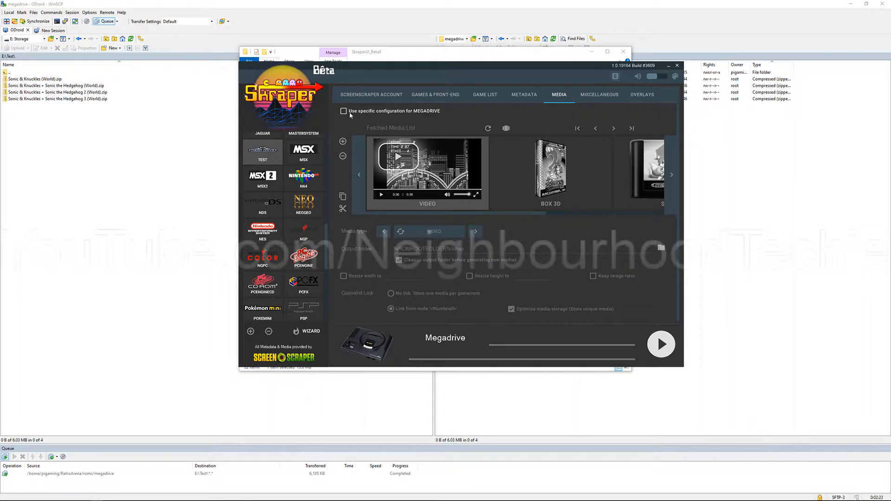
left_click(343, 111)
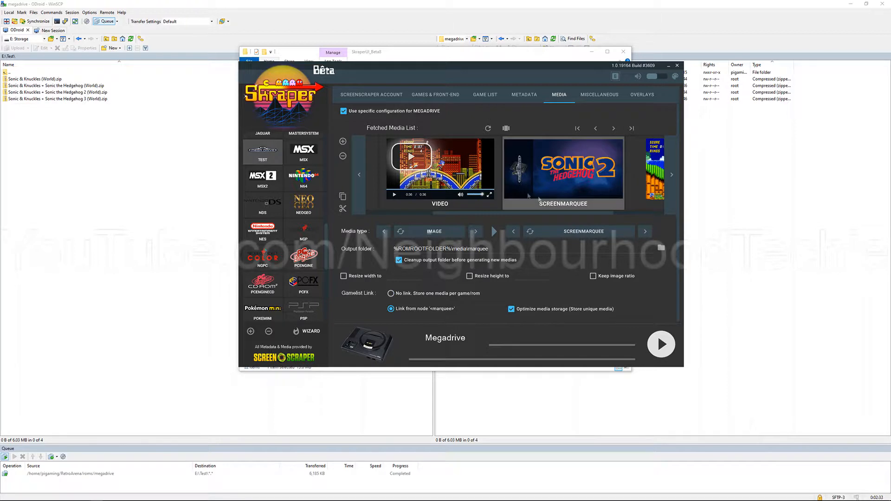
- Cycle the Megadrive media type to INTERNAL MIX / 4 IMAGES MIX, saved in media images
left_click(644, 230)
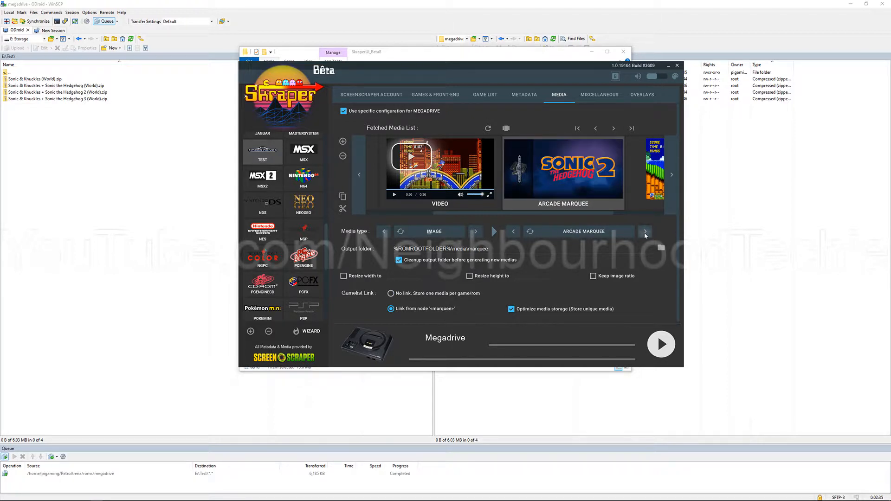
left_click(645, 231)
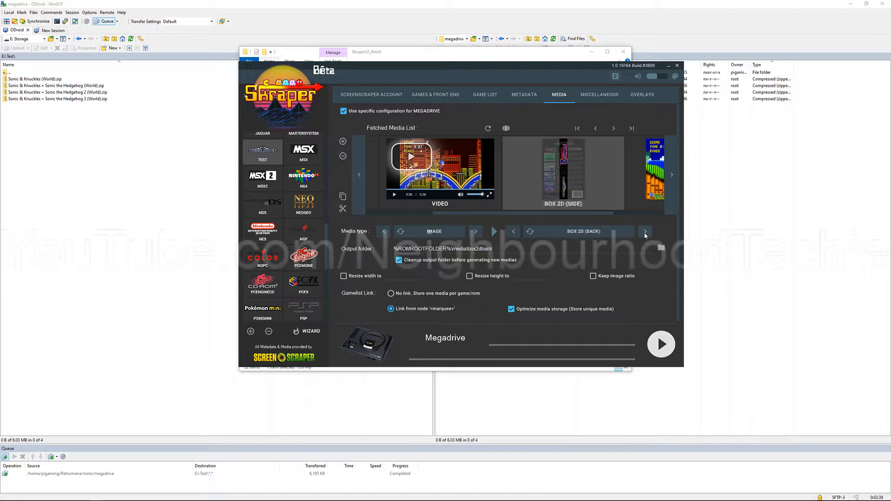
left_click(645, 231)
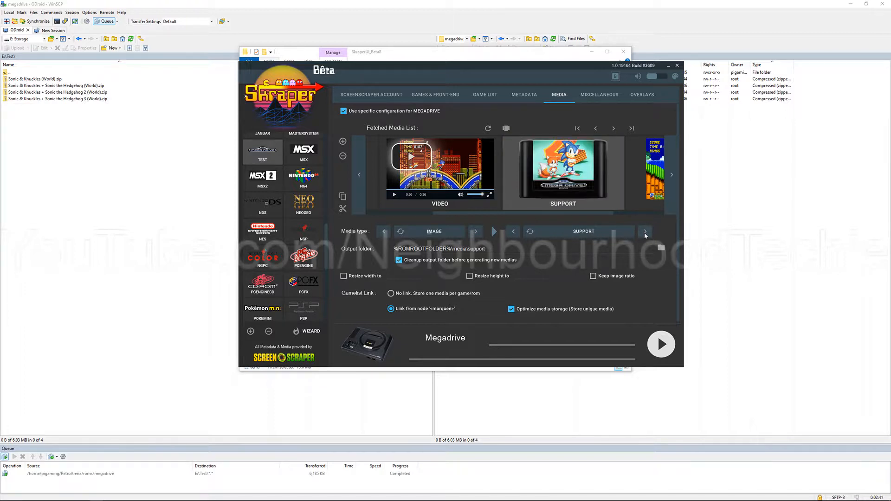
left_click(645, 231)
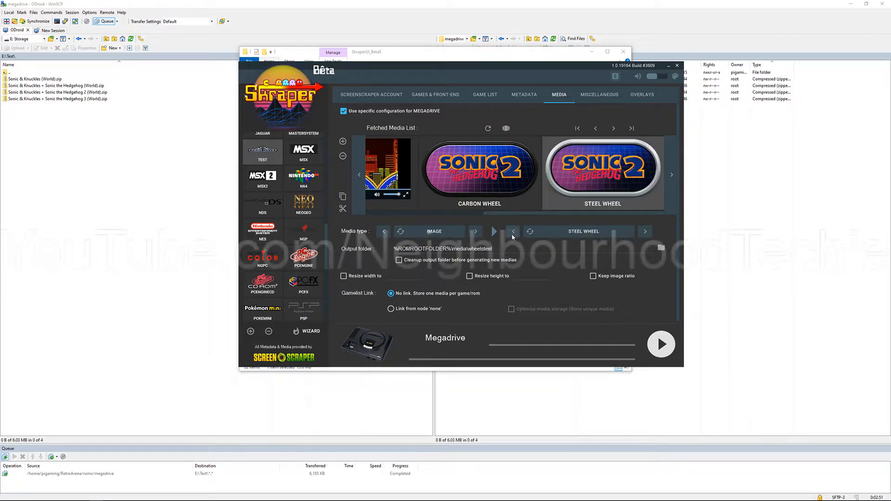
left_click(645, 231)
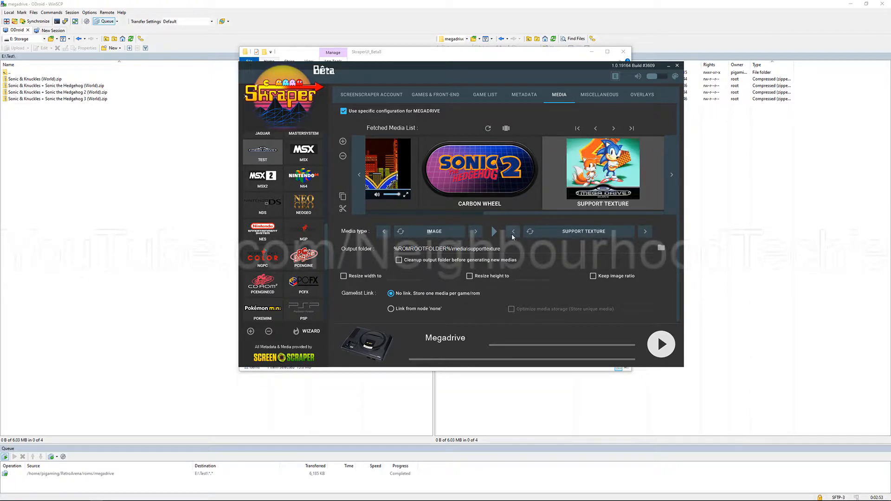
left_click(512, 231)
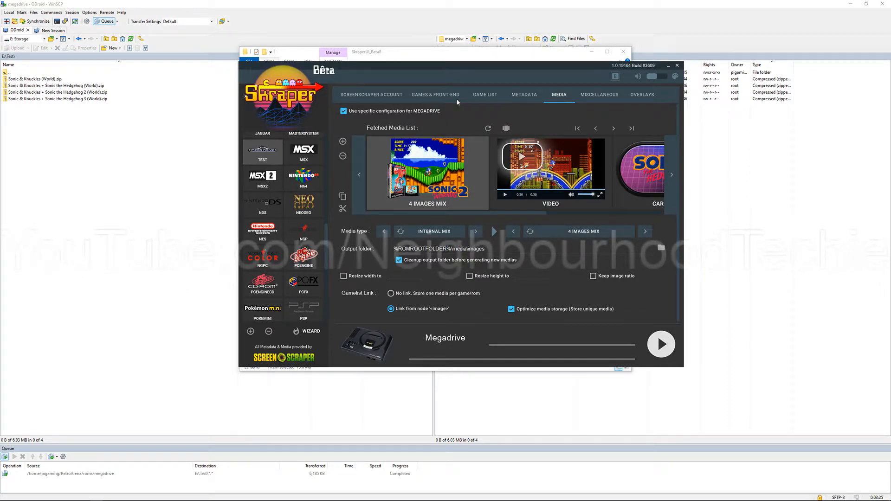
- Tick the Megadrive-specific Game List configuration, then go back to the Media settings
left_click(435, 95)
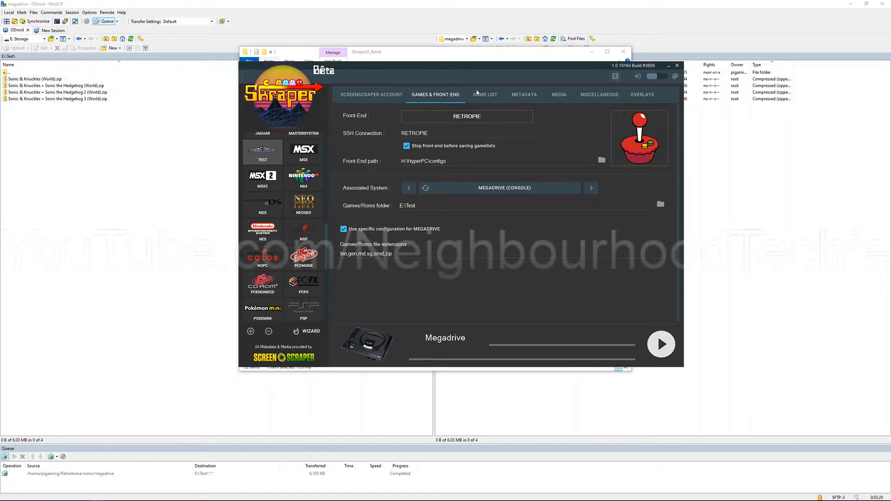
left_click(484, 94)
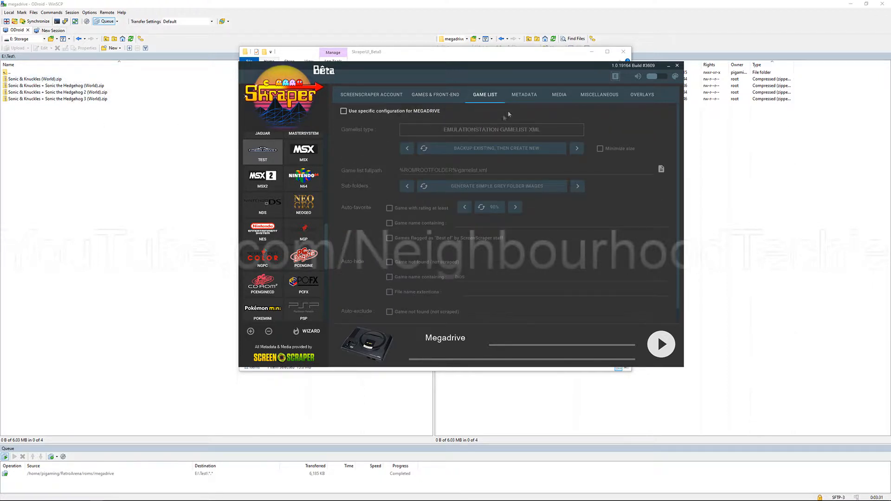
left_click(343, 111)
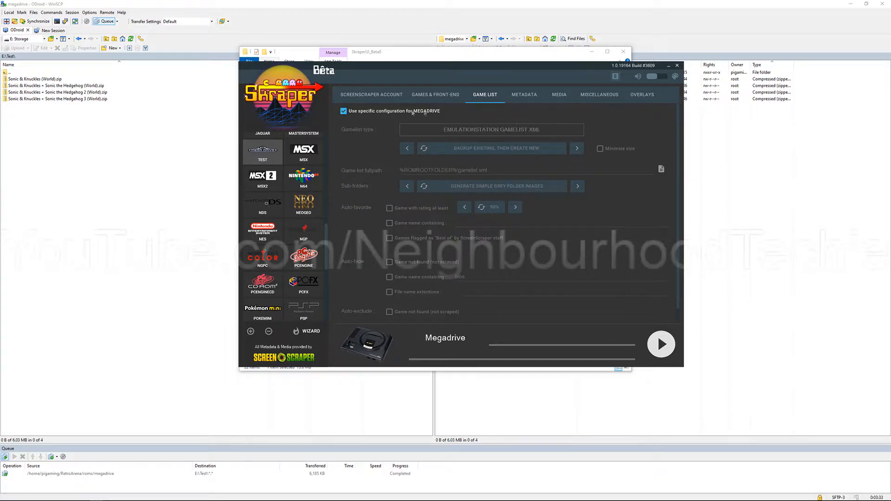
left_click(523, 94)
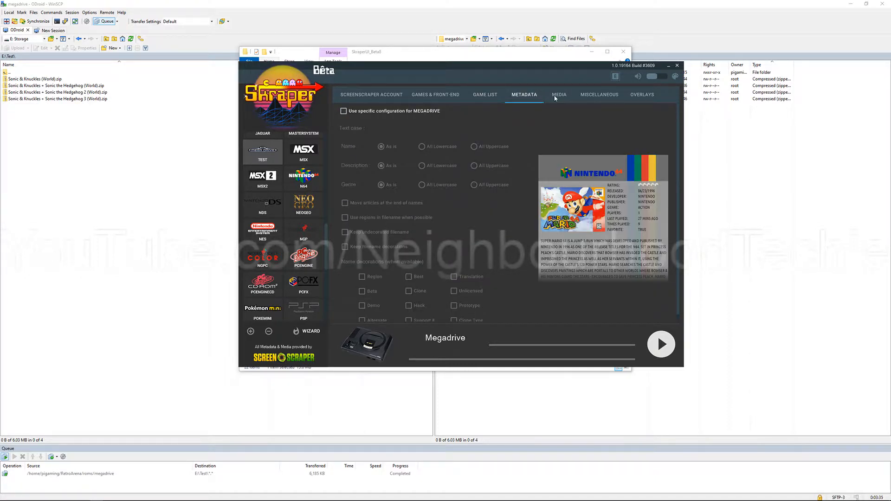
left_click(558, 95)
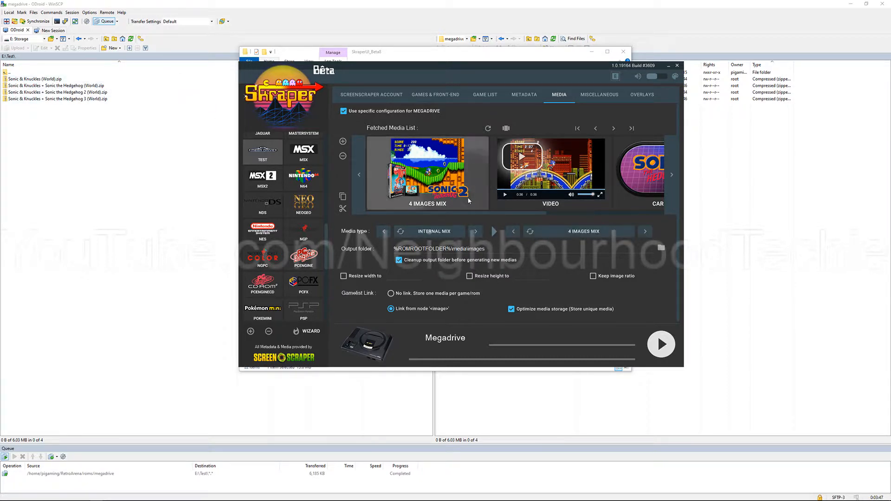
- Change the 4 images mix output folder to boxart, then select the Video output path
double_click(469, 249)
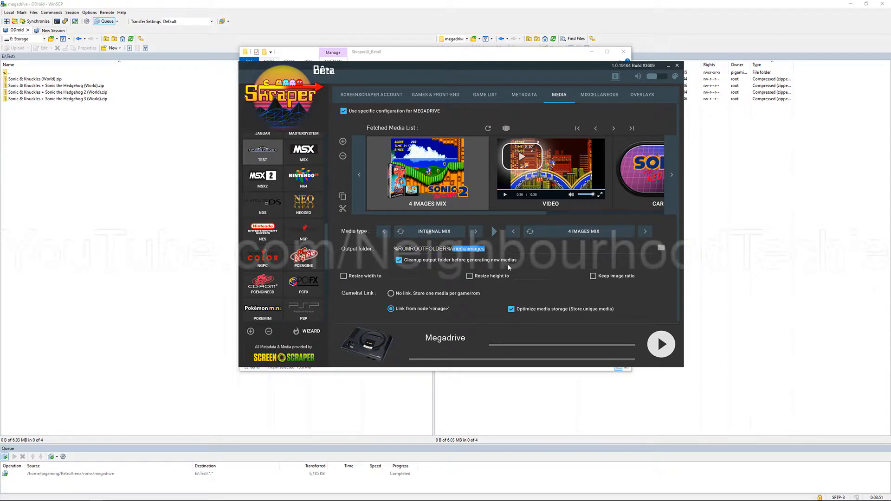
type("boxart")
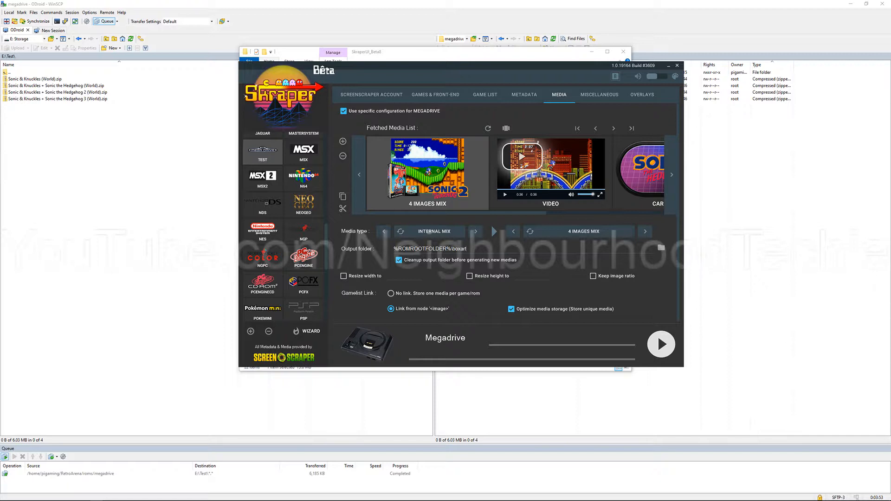
left_click(474, 231)
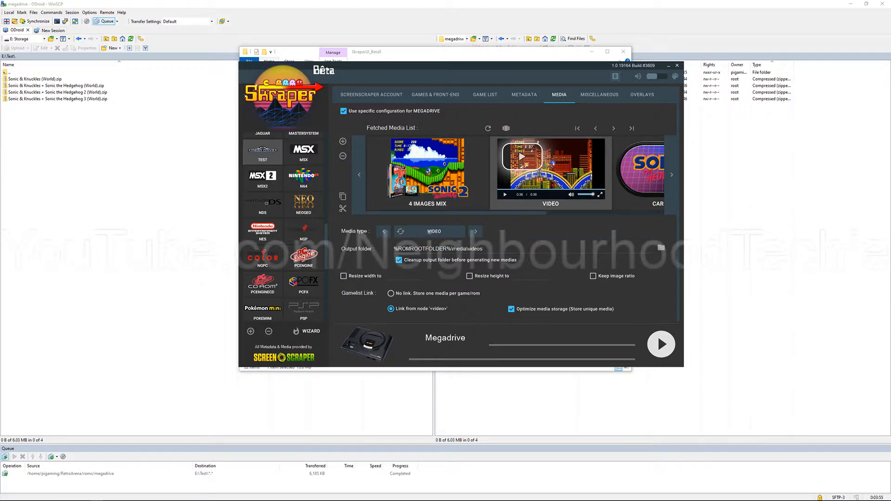
double_click(461, 248)
type("boxart")
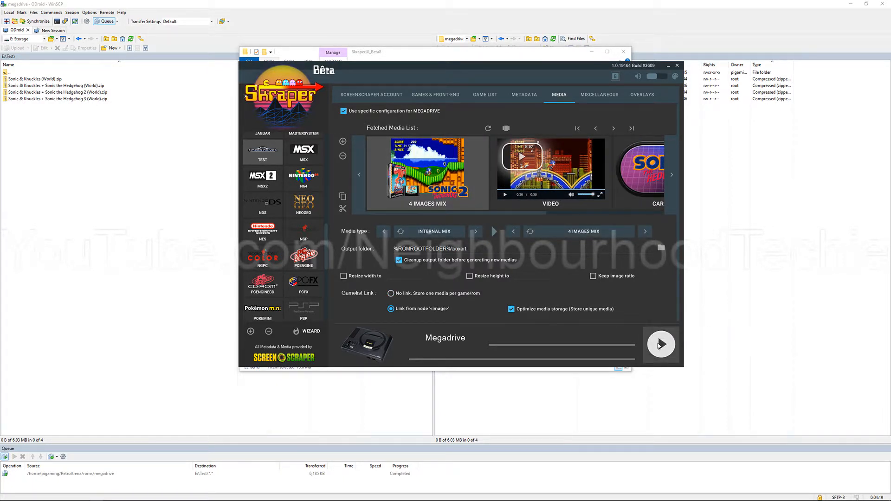
- Start scraping the Megadrive ROMs in E:\Test
left_click(660, 344)
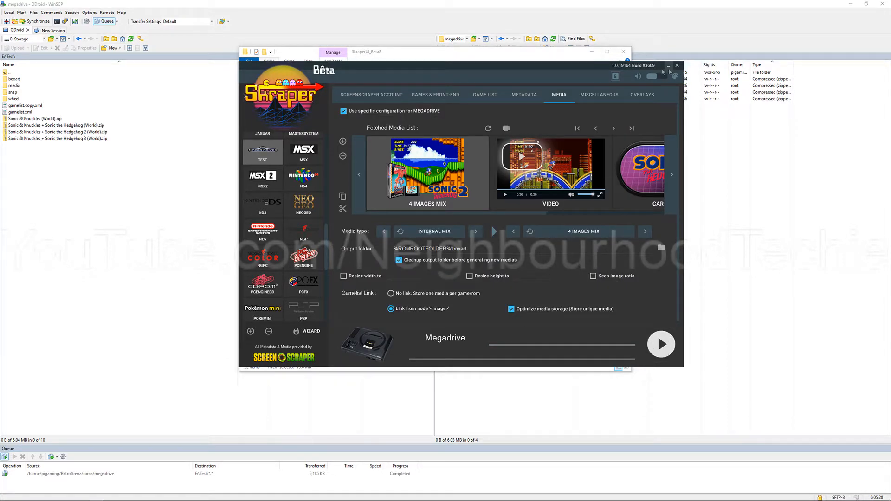
- Close Skraper and open E:\Test\gamelist.xml in WinSCP's editor
left_click(623, 51)
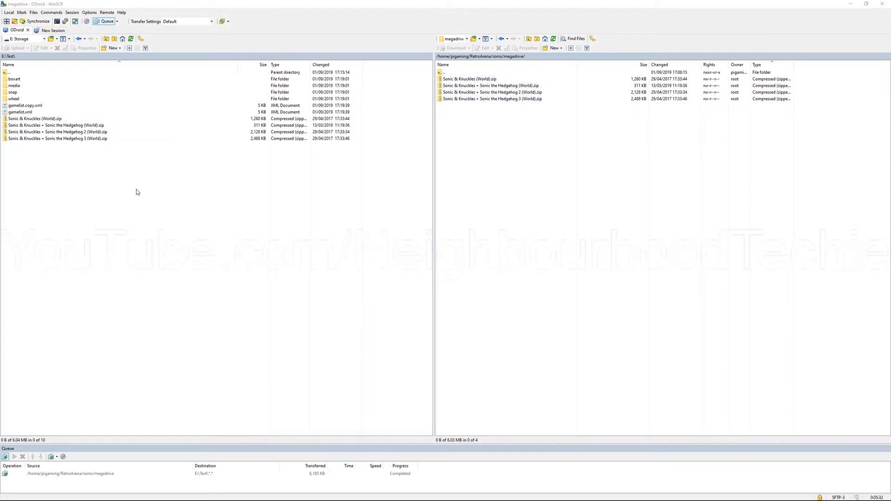
left_click(20, 112)
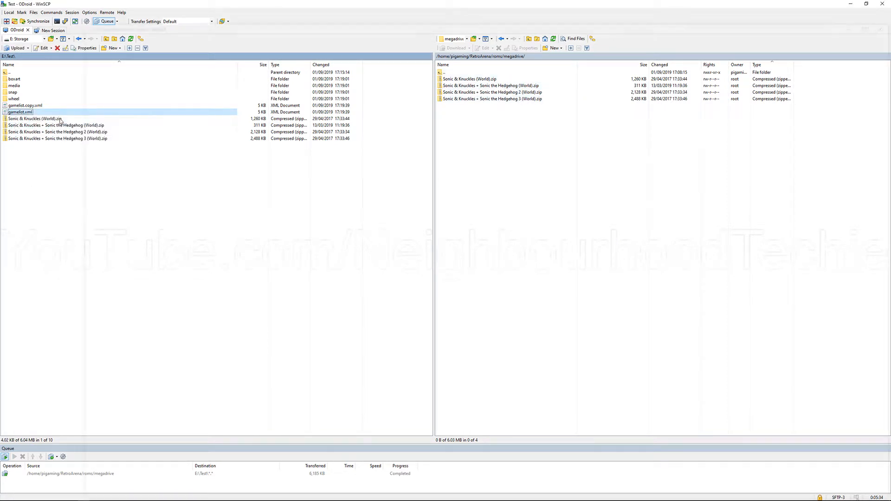
double_click(20, 111)
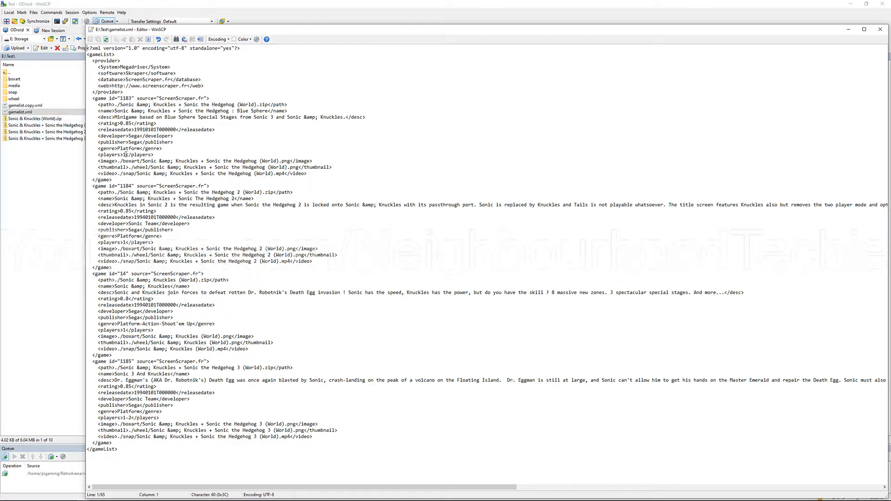
- Highlight 'boxart' in the gamelist image paths, then close the gamelist.xml editor
double_click(130, 161)
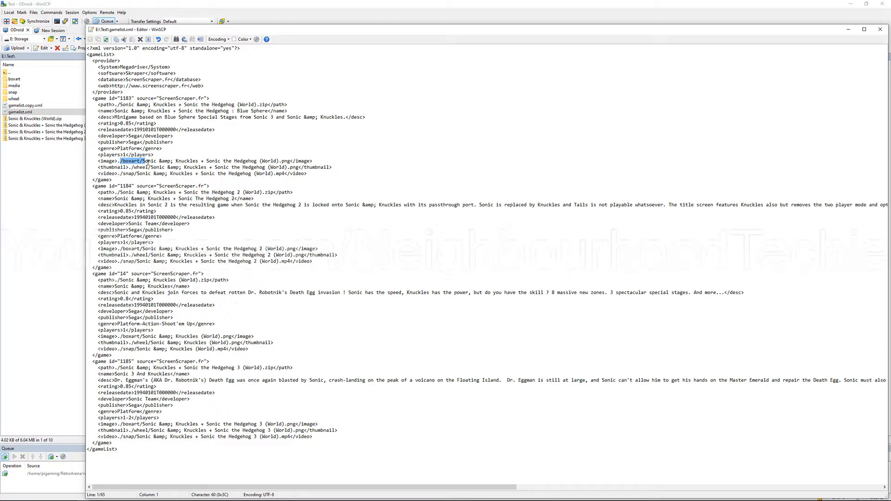
left_click(116, 173)
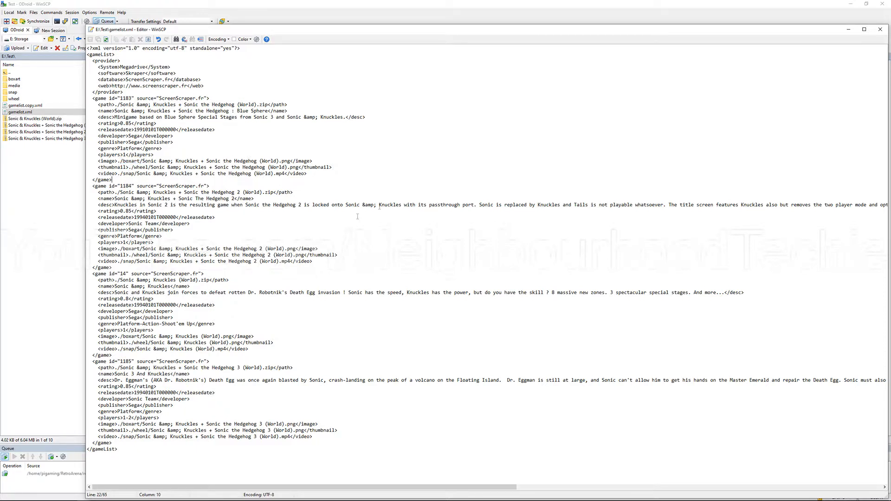
left_click(880, 29)
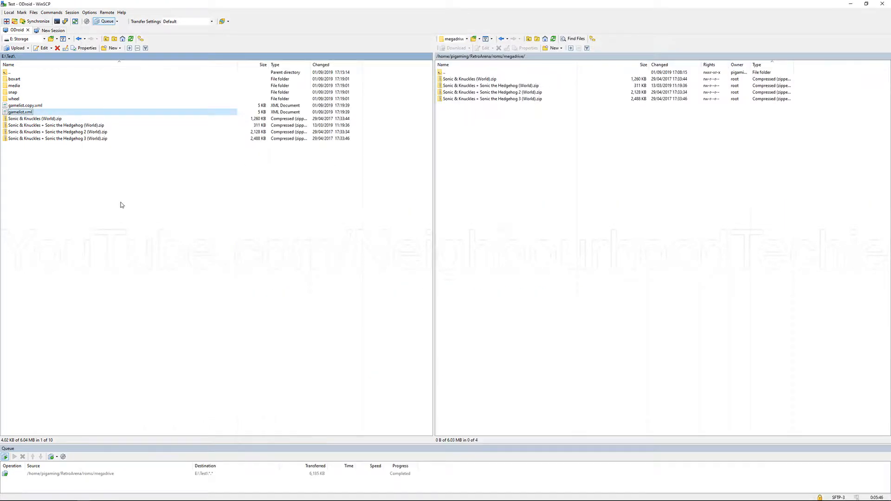